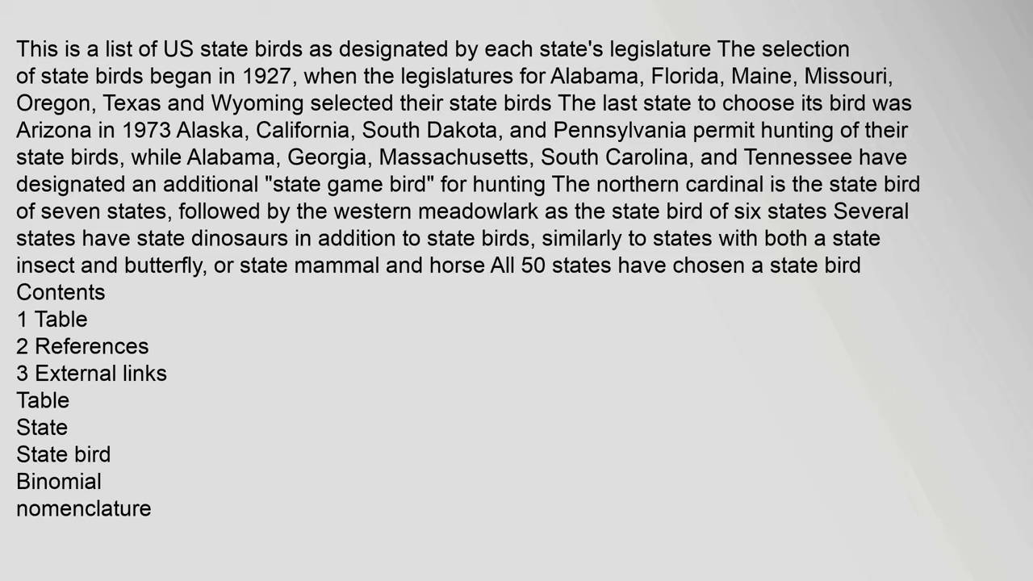
scroll("down", 3)
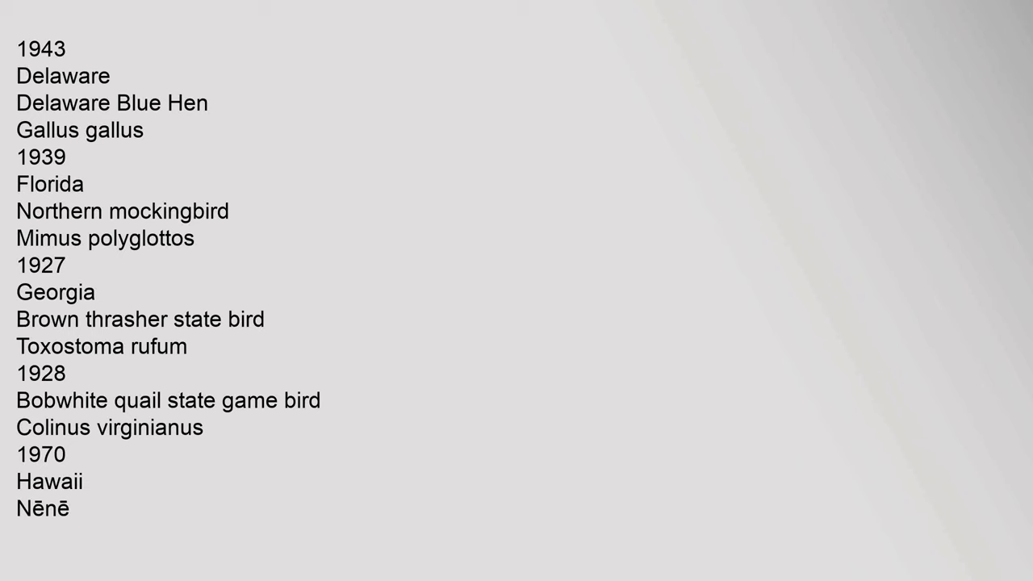